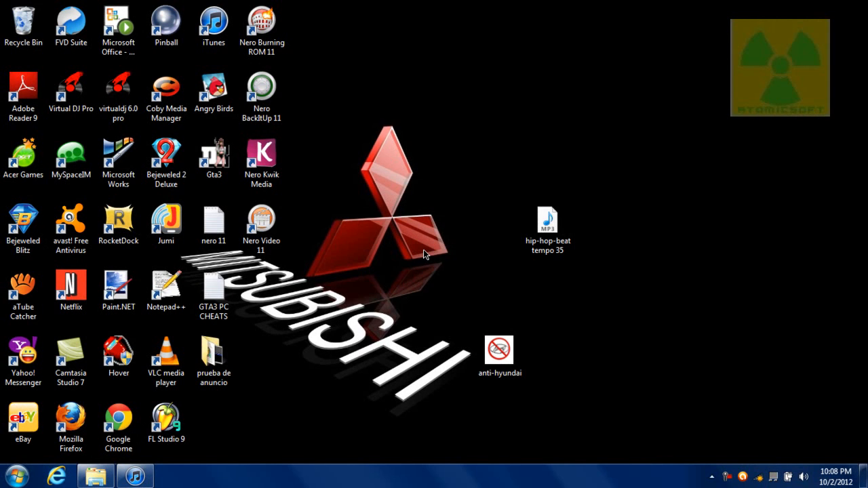
mouse_move(432, 254)
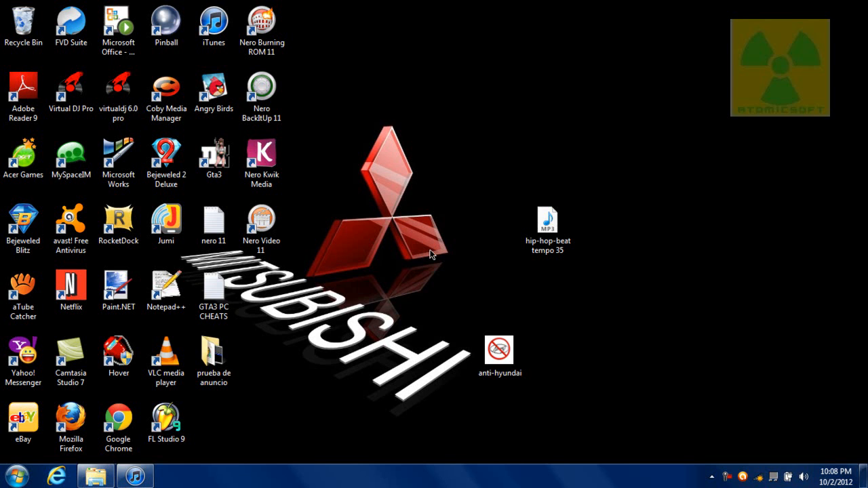
mouse_move(555, 179)
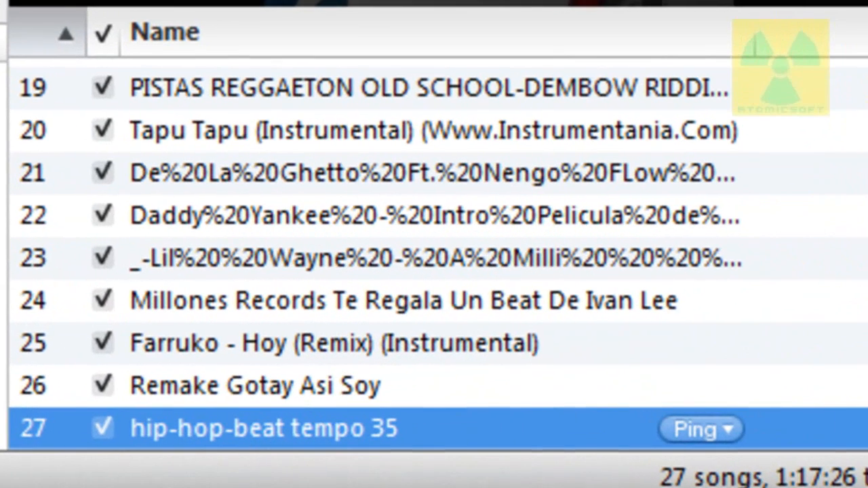
mouse_move(244, 464)
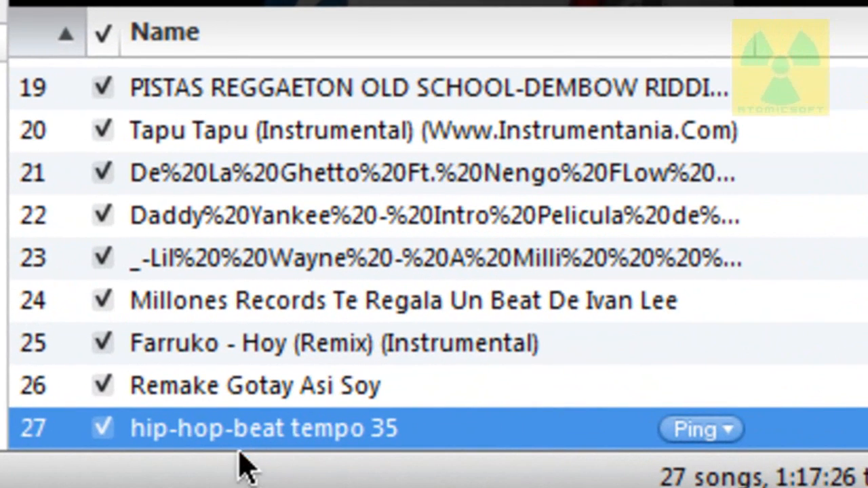
mouse_move(279, 441)
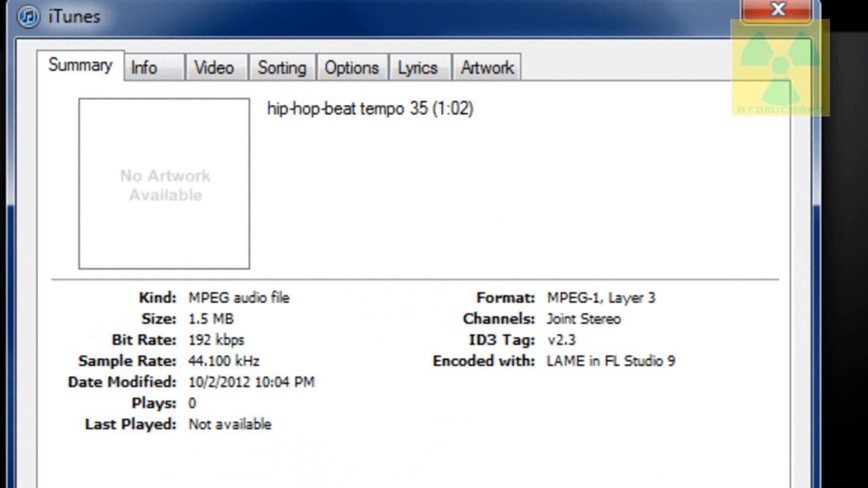
Review the track's info (year 2012, BPM 35), options and lyrics, then reach its empty Artwork tab.
click(144, 67)
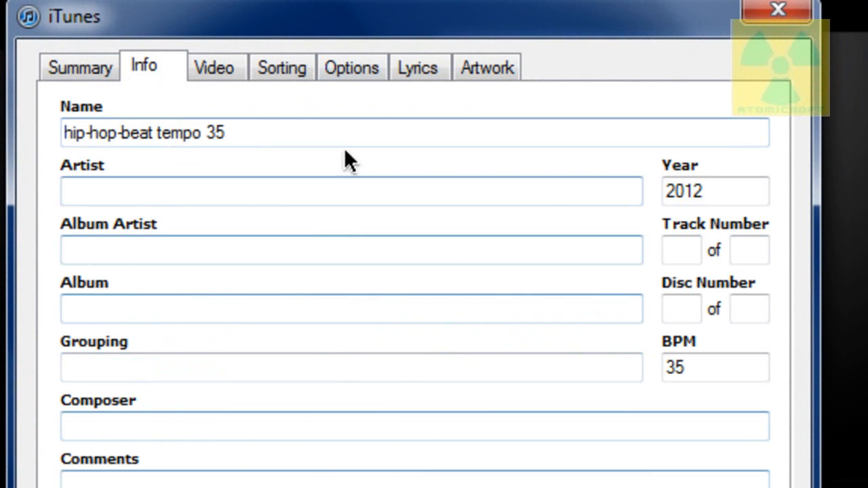
click(352, 67)
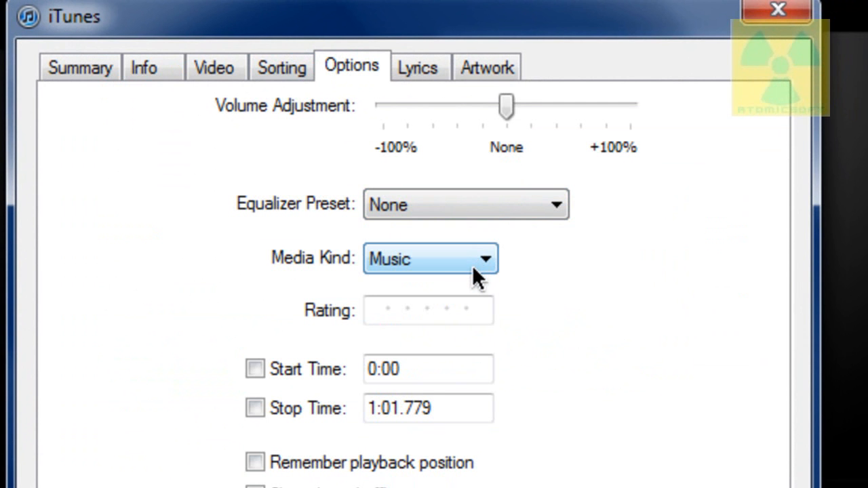
mouse_move(601, 345)
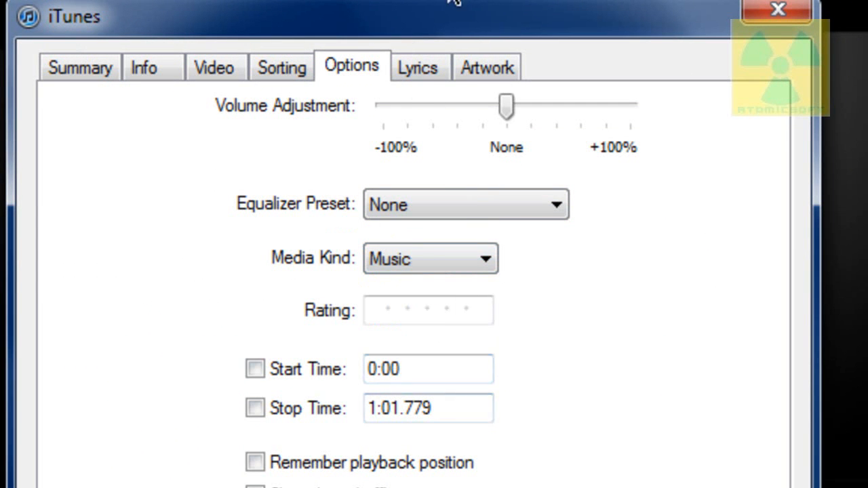
click(418, 67)
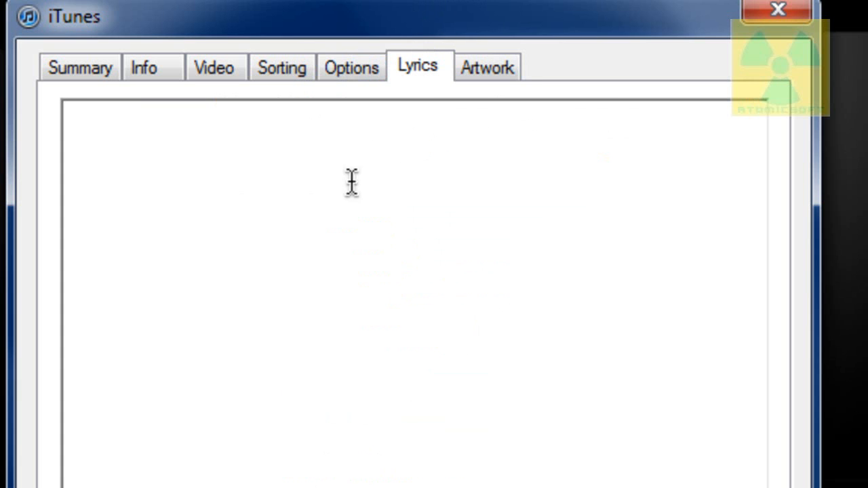
click(487, 66)
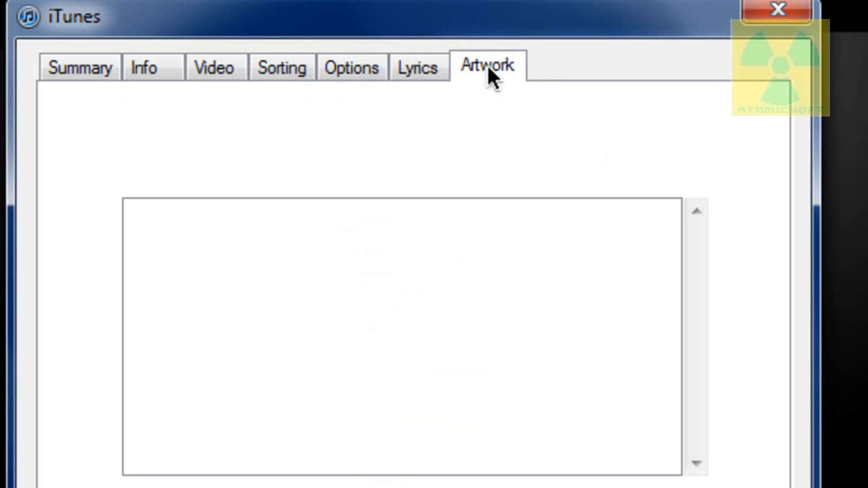
mouse_move(199, 346)
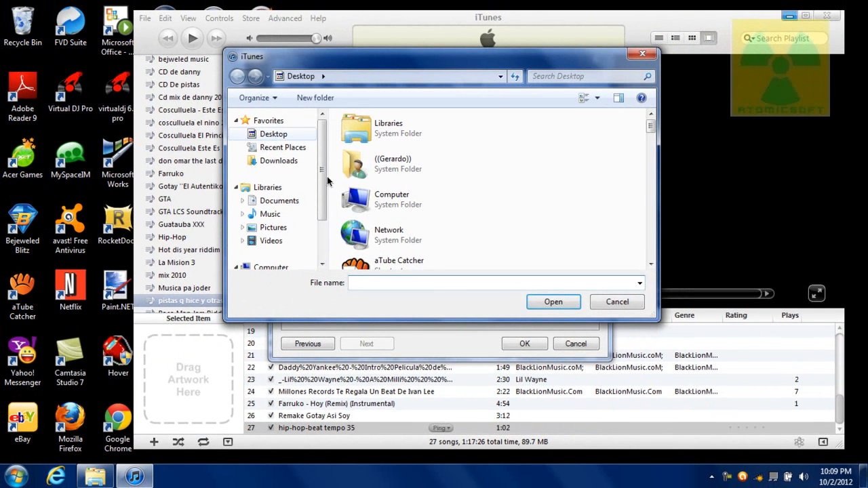
Load anti-hyundai.jpg from the desktop as the track's artwork.
click(459, 283)
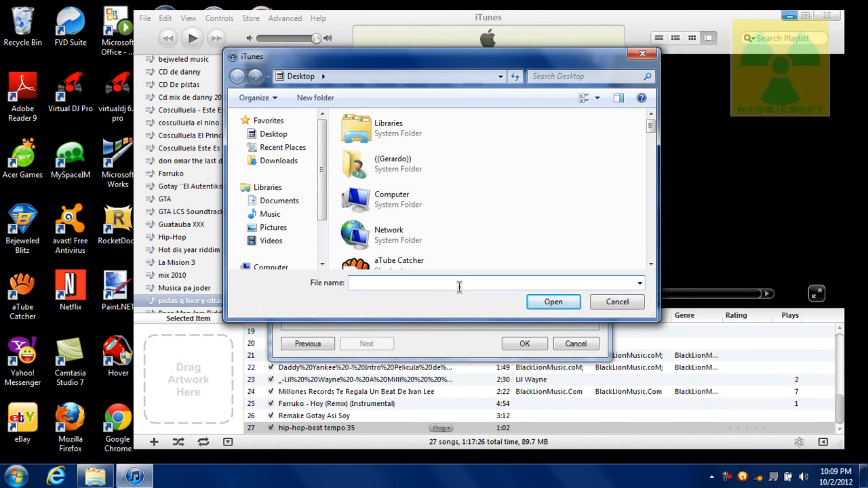
text(anti-hyundai.jpg)
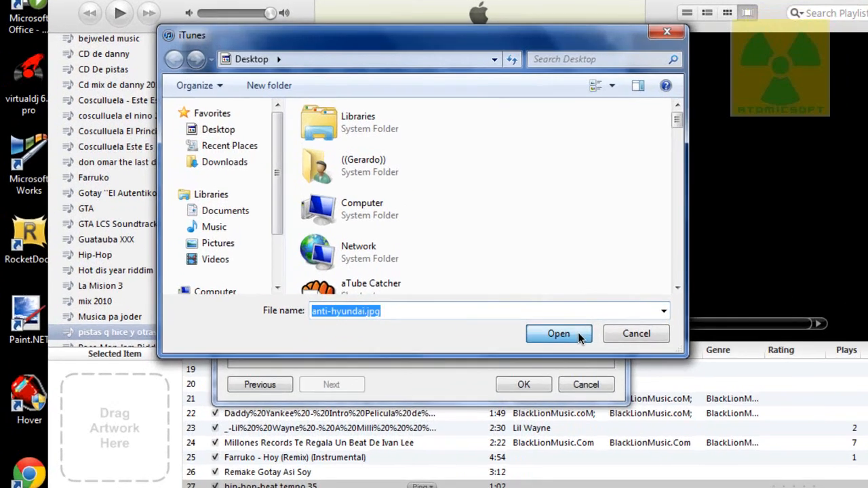
click(558, 333)
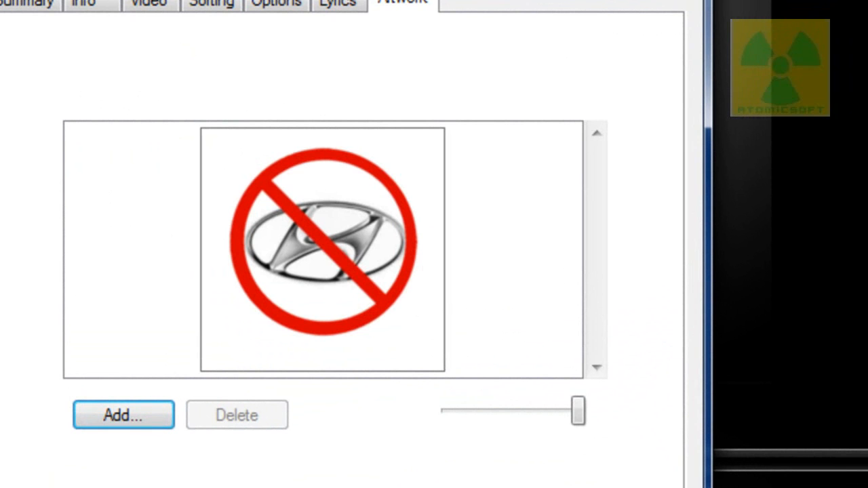
mouse_move(407, 353)
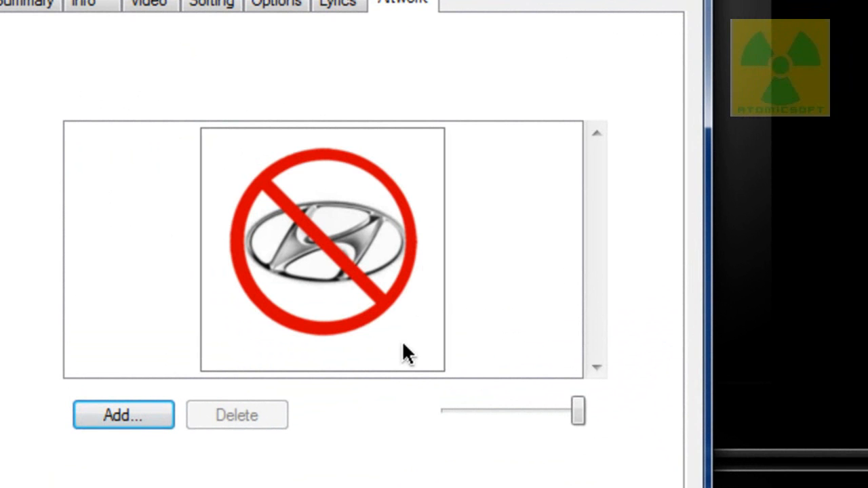